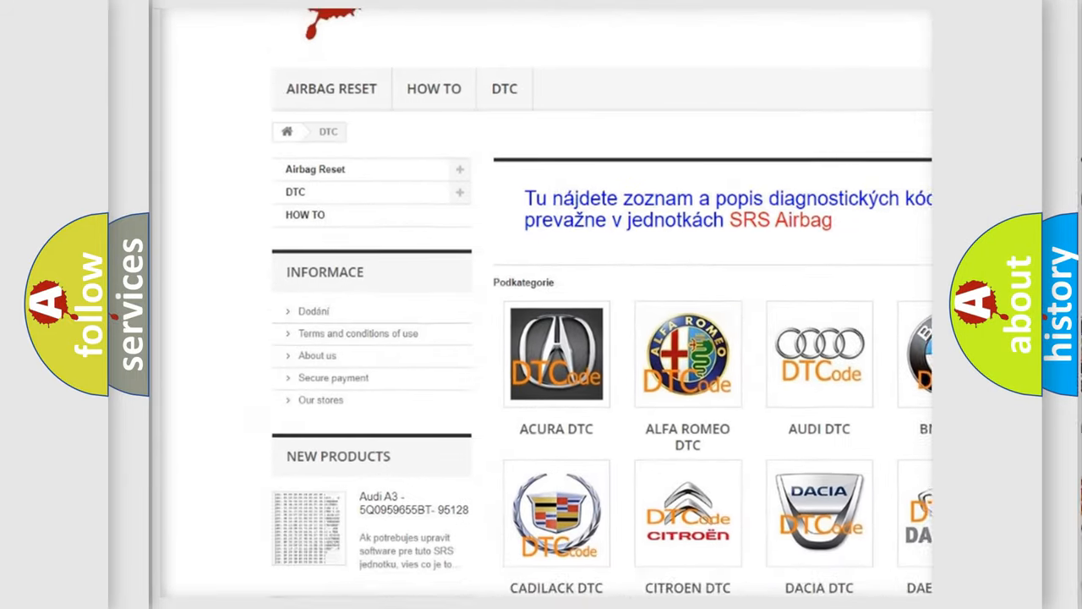
scroll("down", 3)
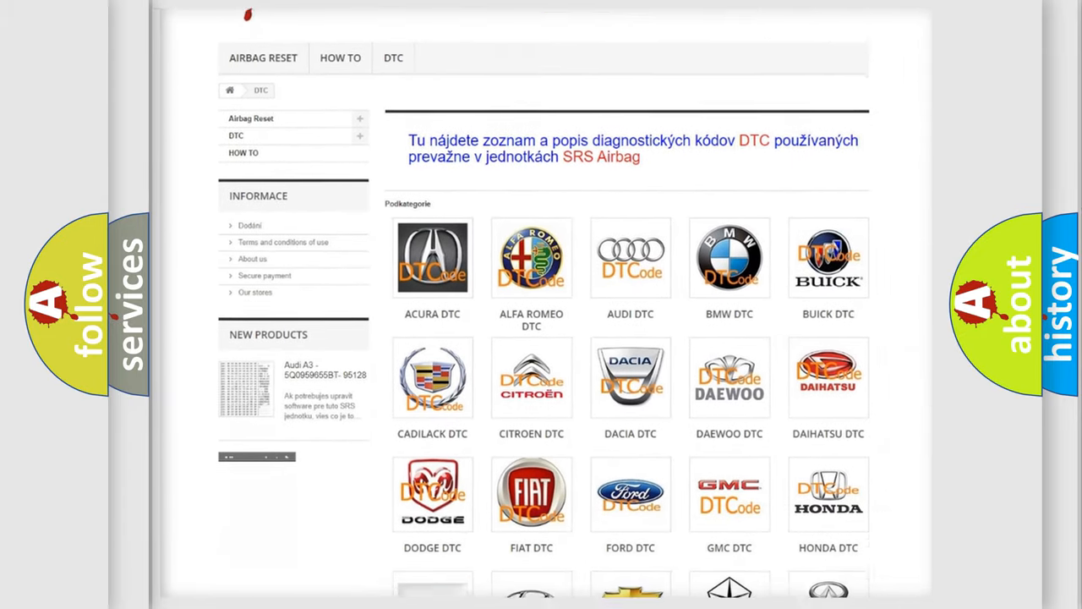
scroll("down", 3)
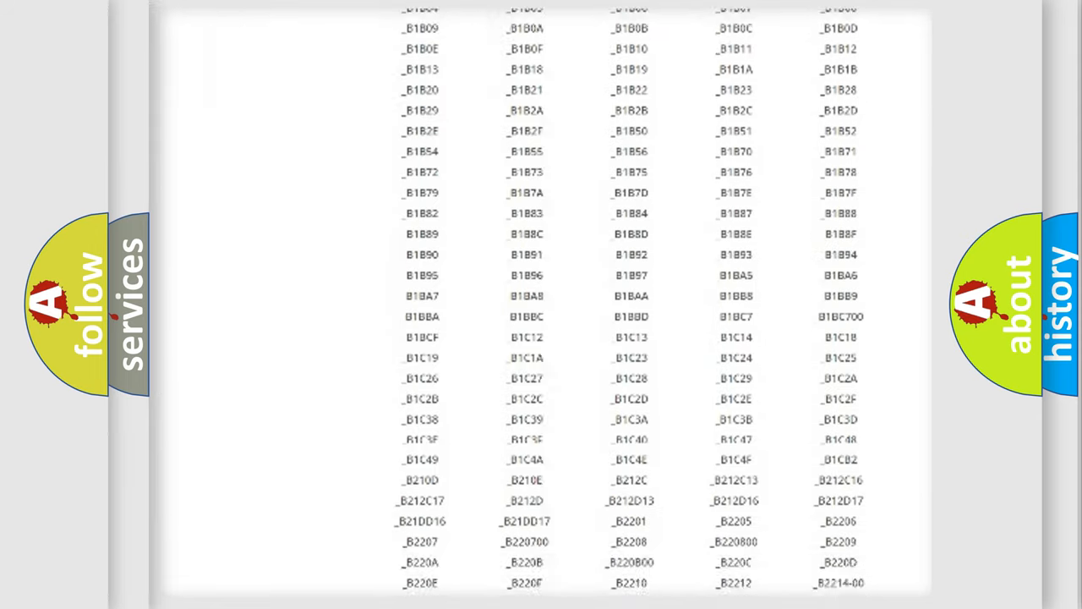
scroll("down", 3)
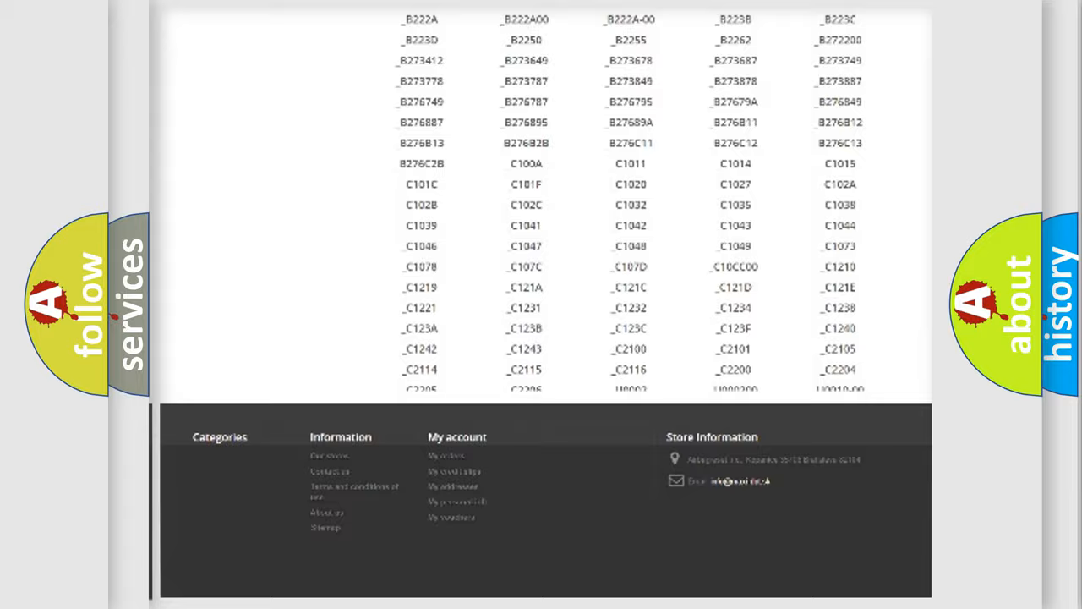